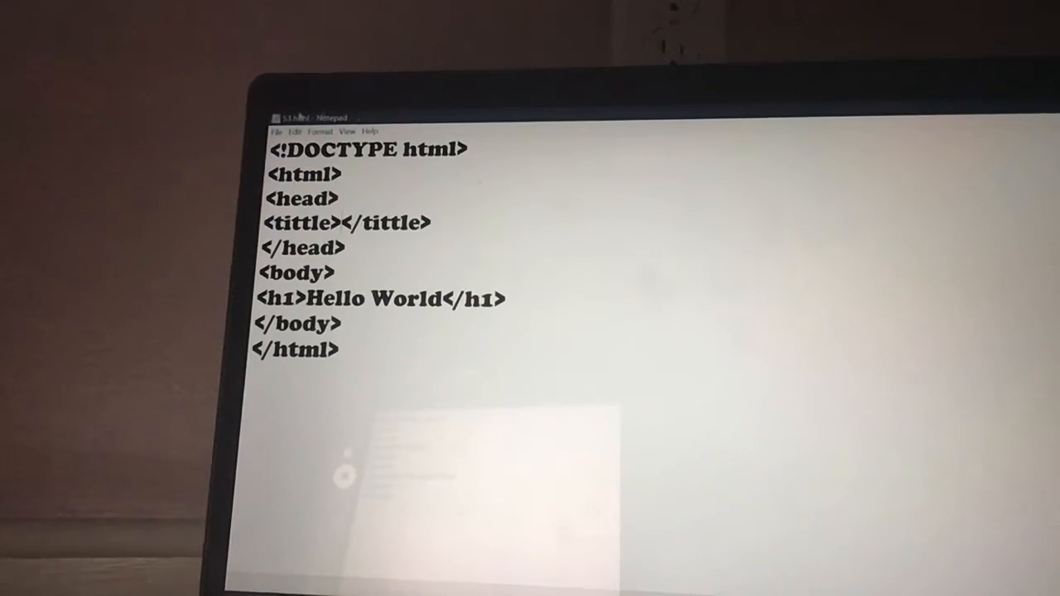
# Step: Fill the title element with a string of f's
pyautogui.write('fffffff')
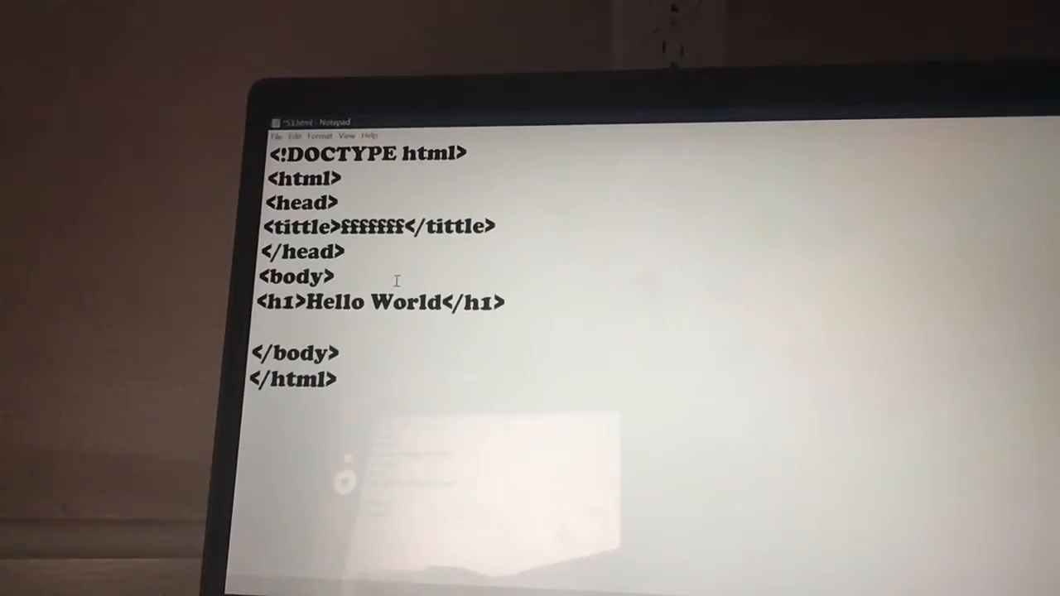
# Step: Type <p></p> on the new line below the Hello World heading
pyautogui.write('<')
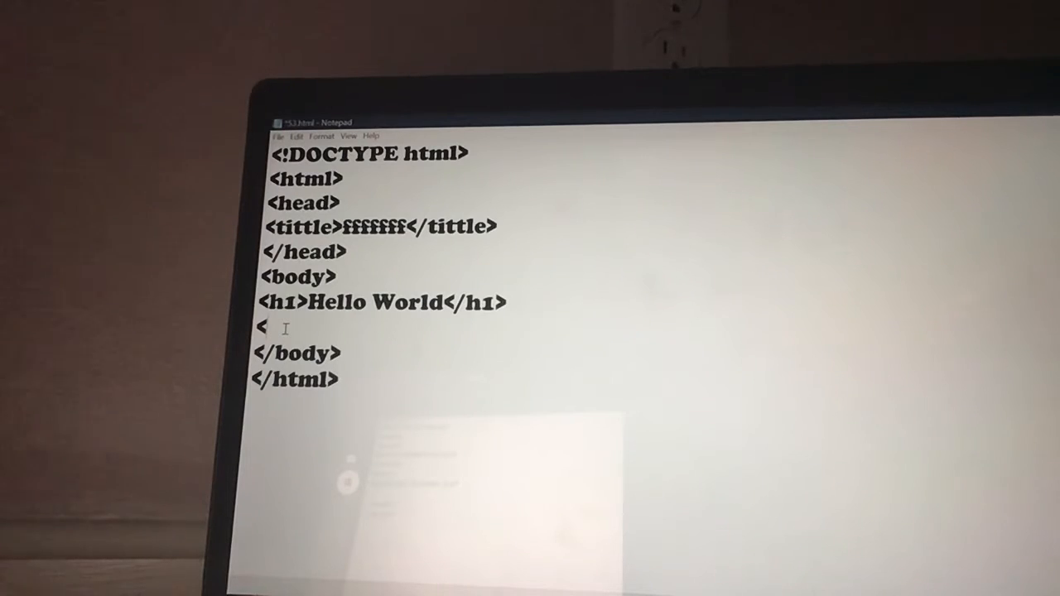
pyautogui.write('p')
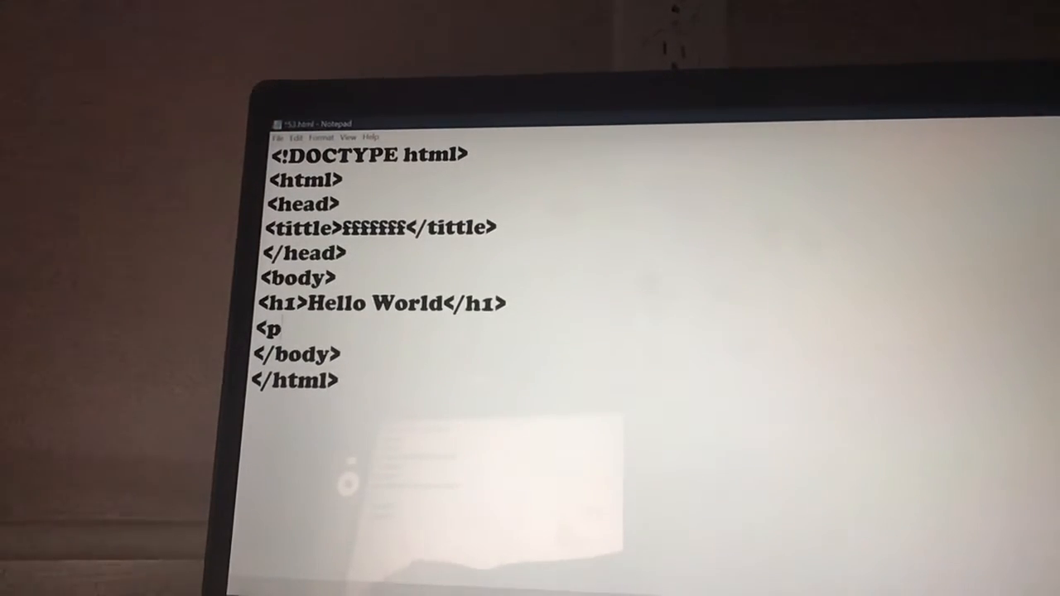
pyautogui.write('><')
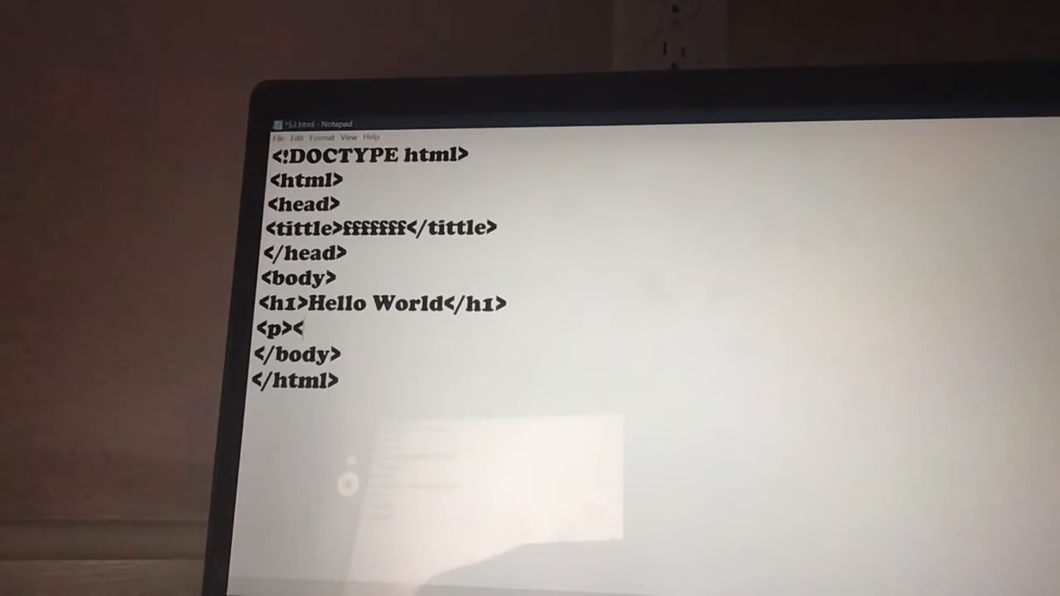
pyautogui.write('/p>')
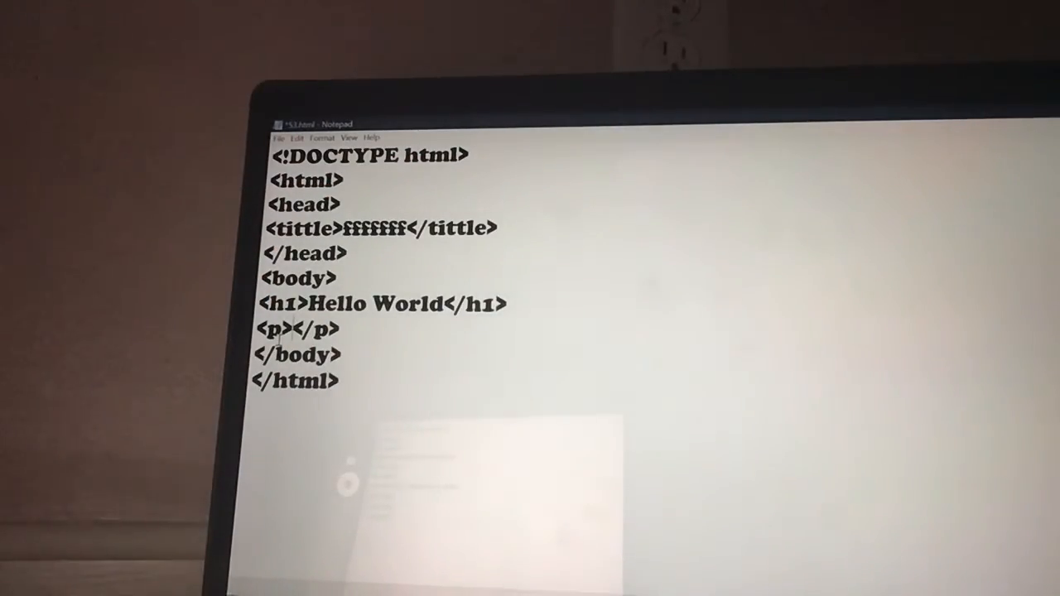
# Step: Type 'rtytrtyt' inside the paragraph tags, then right-click in the page
pyautogui.write('rty')
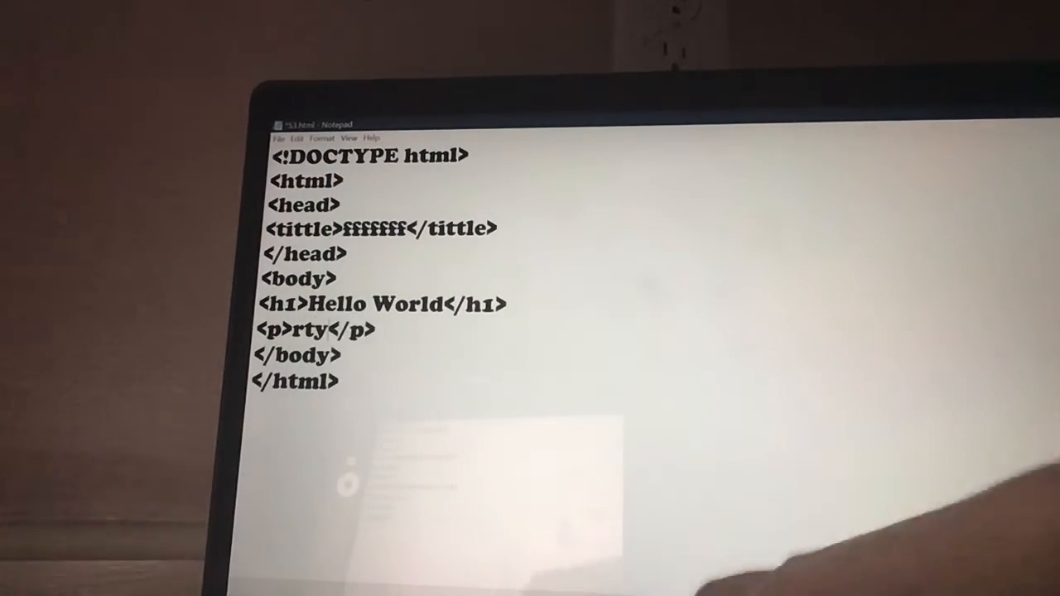
pyautogui.write('trtyt')
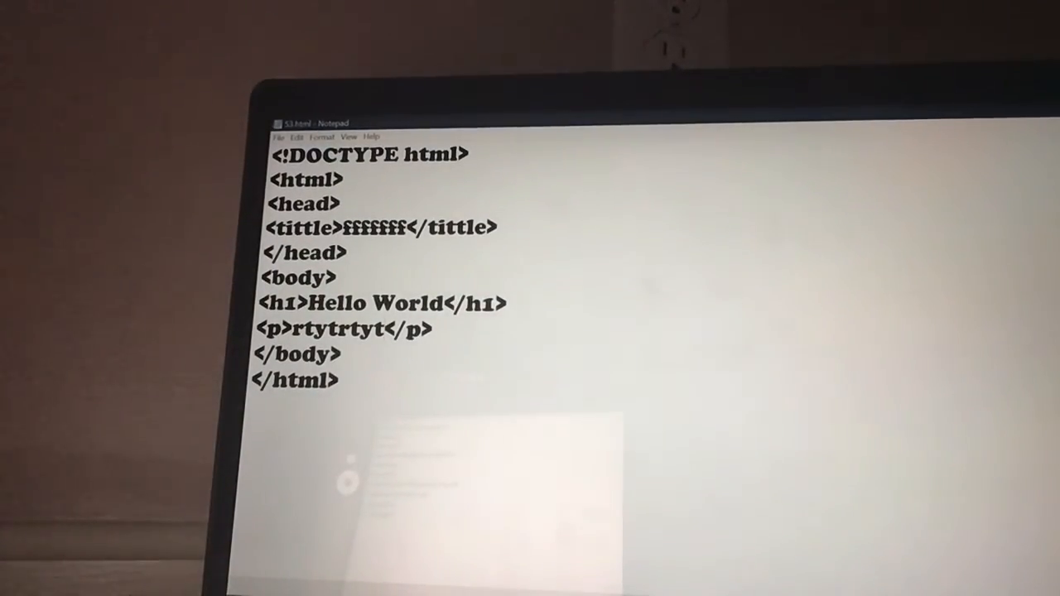
pyautogui.rightClick(861, 518)
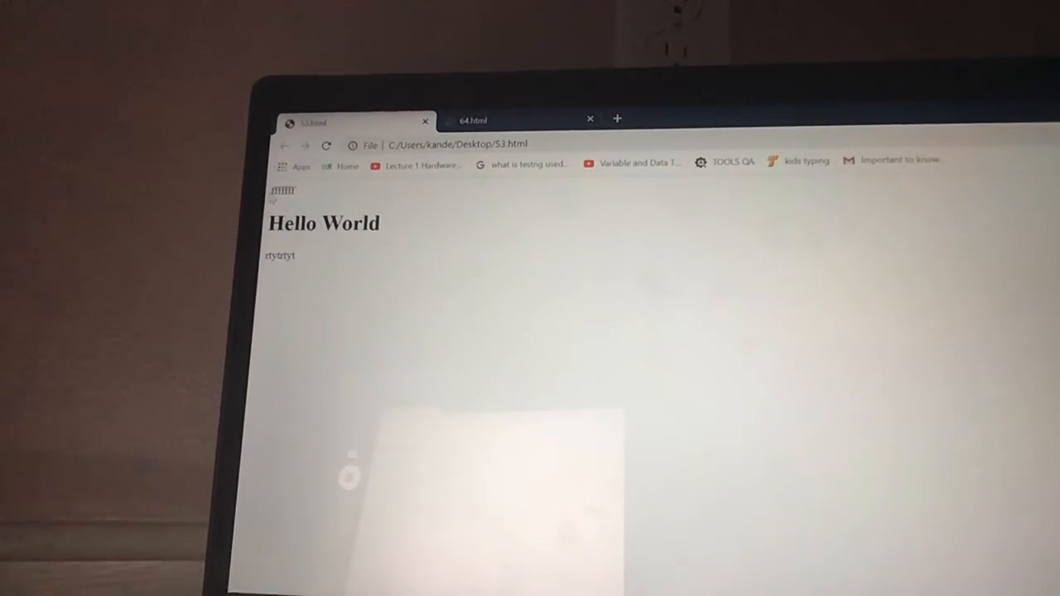
pyautogui.moveTo(331, 124)
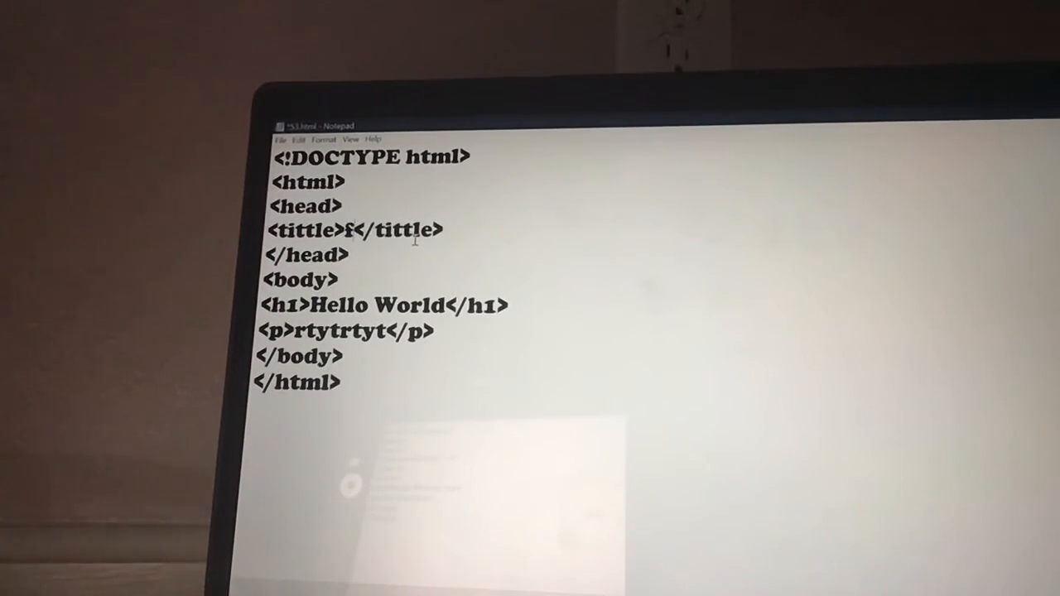
# Step: Backspace the title's extra f's, leaving a single f
pyautogui.press('Backspace')
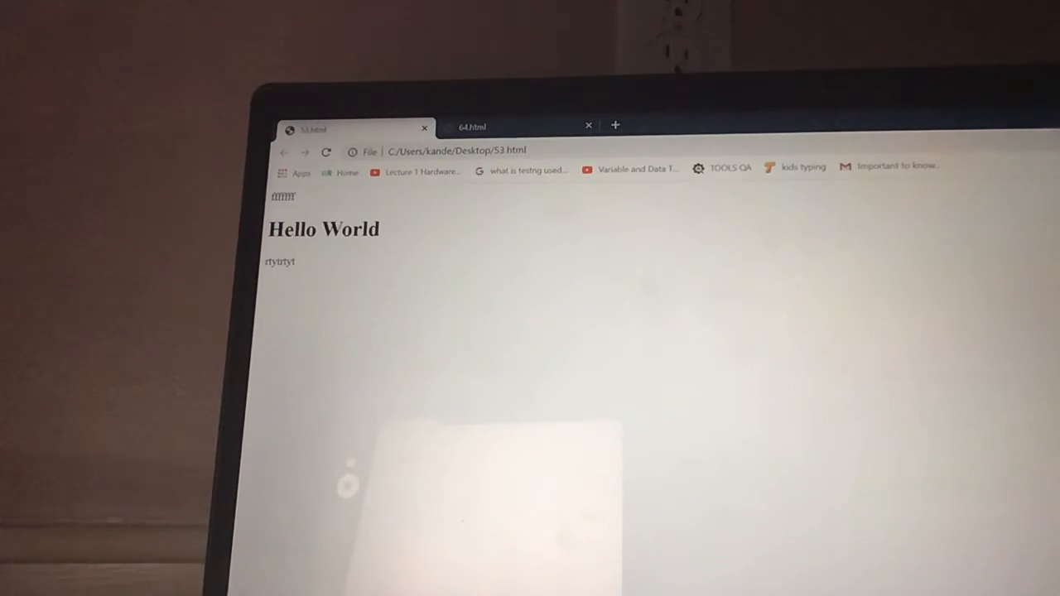
# Step: Show the 64.html tab and right-click its smallest heading text
pyautogui.click(472, 126)
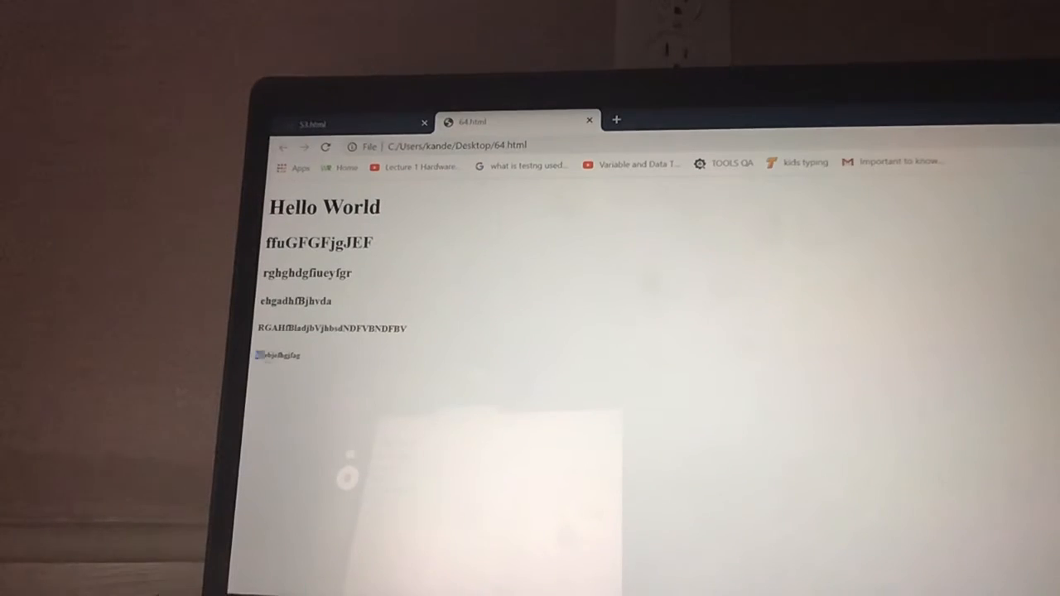
pyautogui.rightClick(277, 355)
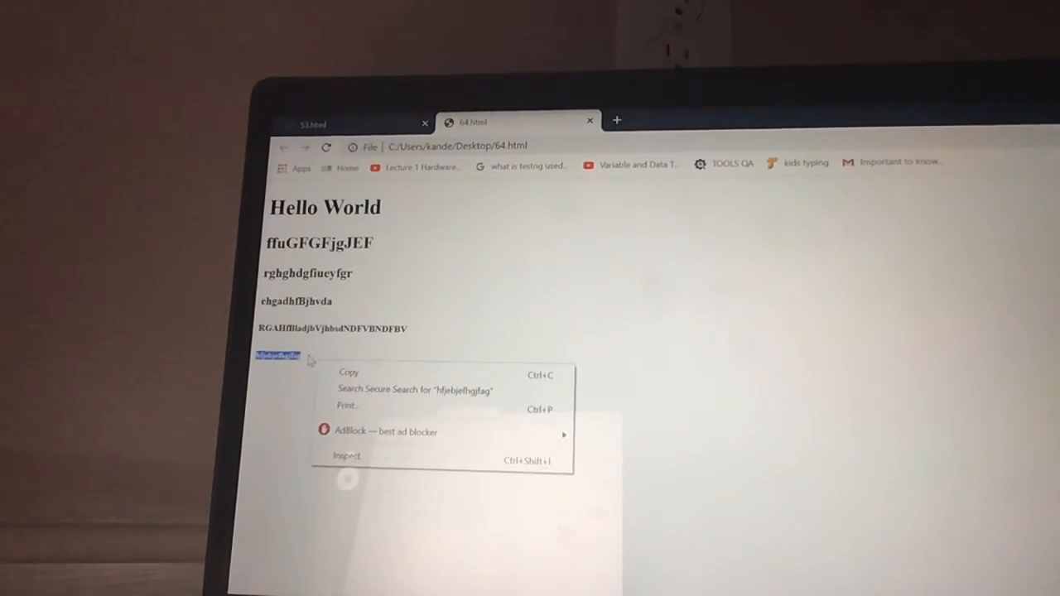